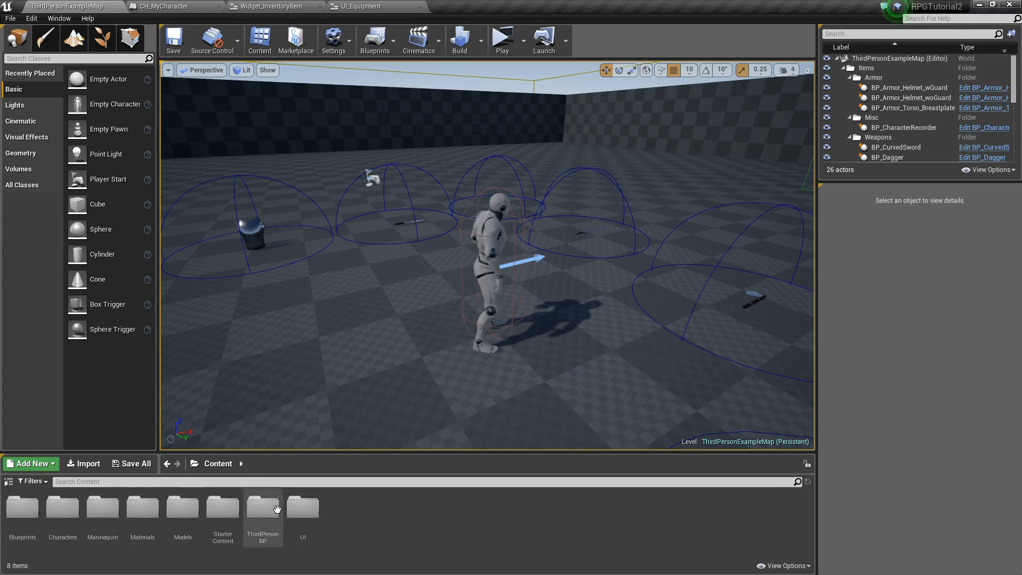
mouse_move(364, 526)
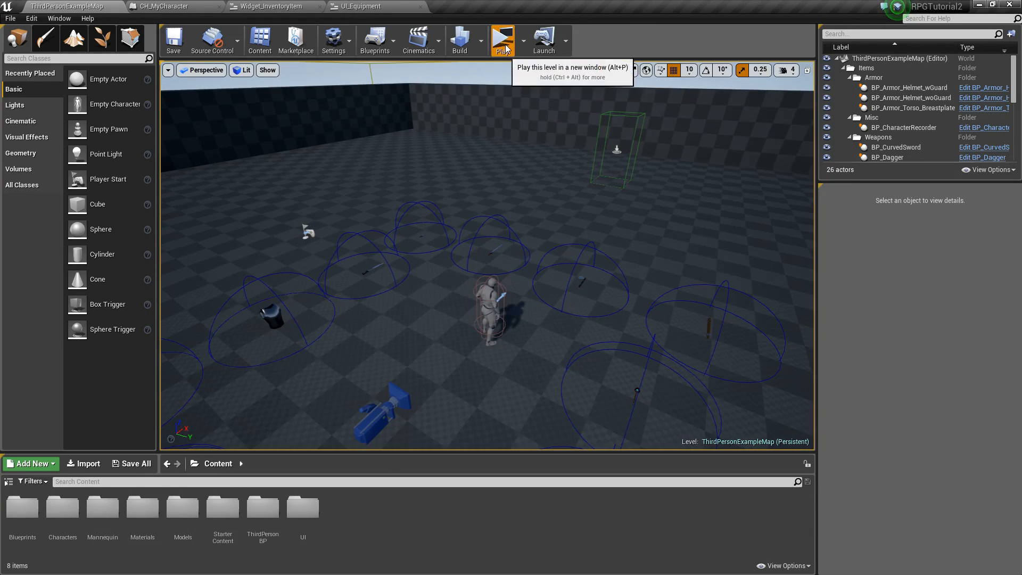
Step: Start playing the level in a new preview window
click(502, 41)
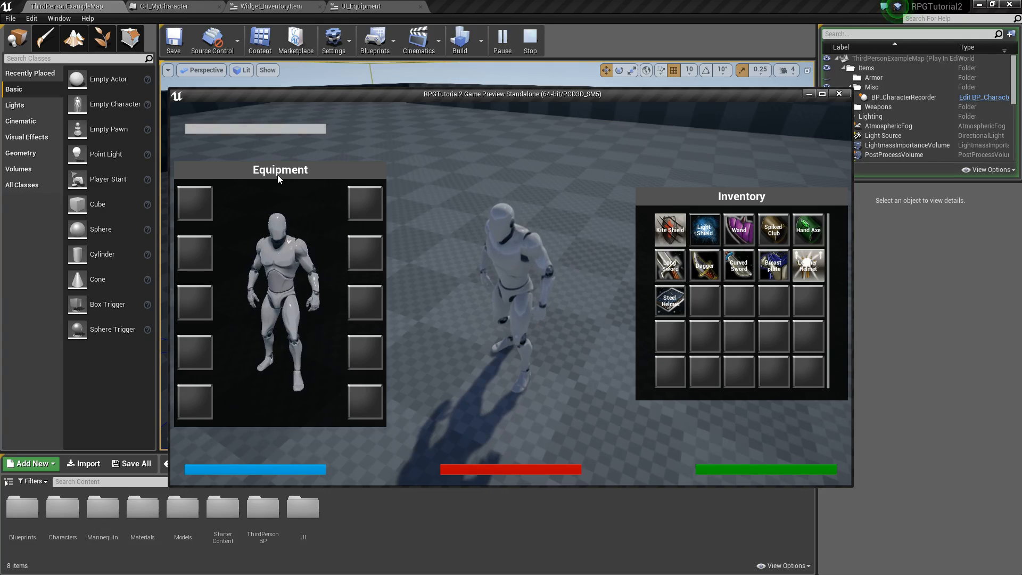
mouse_move(365, 402)
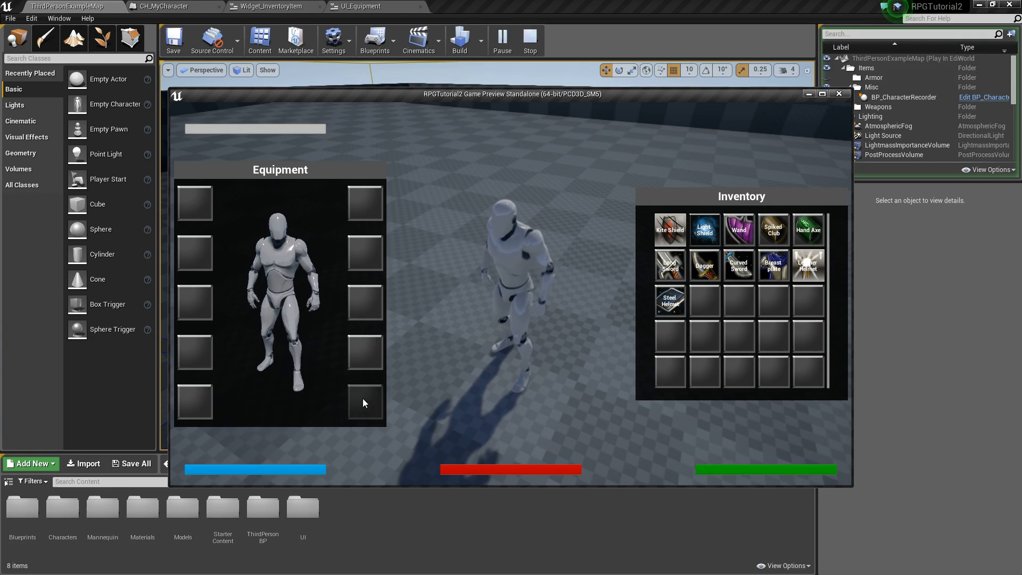
mouse_move(198, 233)
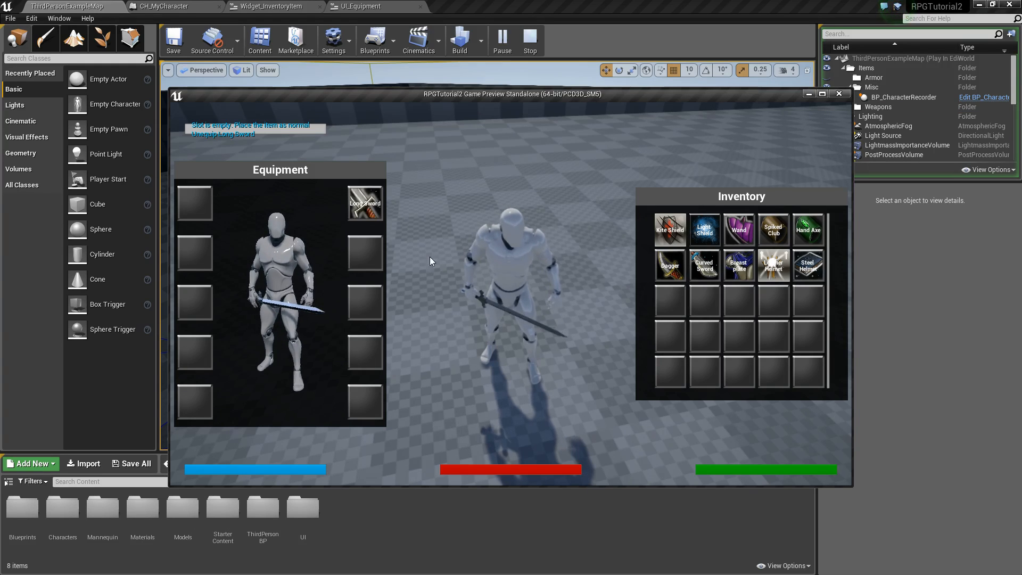
Step: Swap the Dagger into the equipped weapon slot, sending the Long Sword back to inventory
click(365, 202)
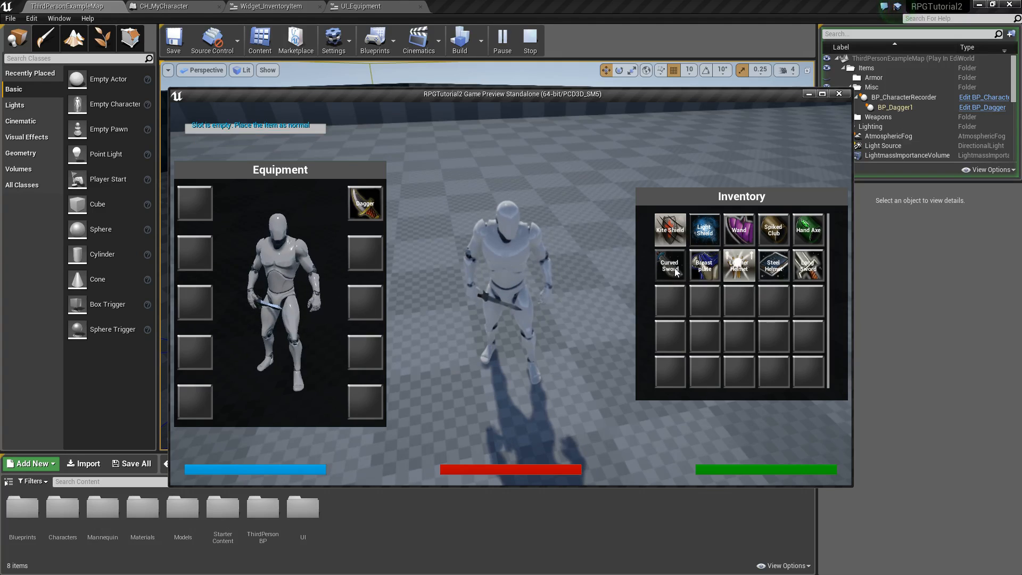
click(670, 265)
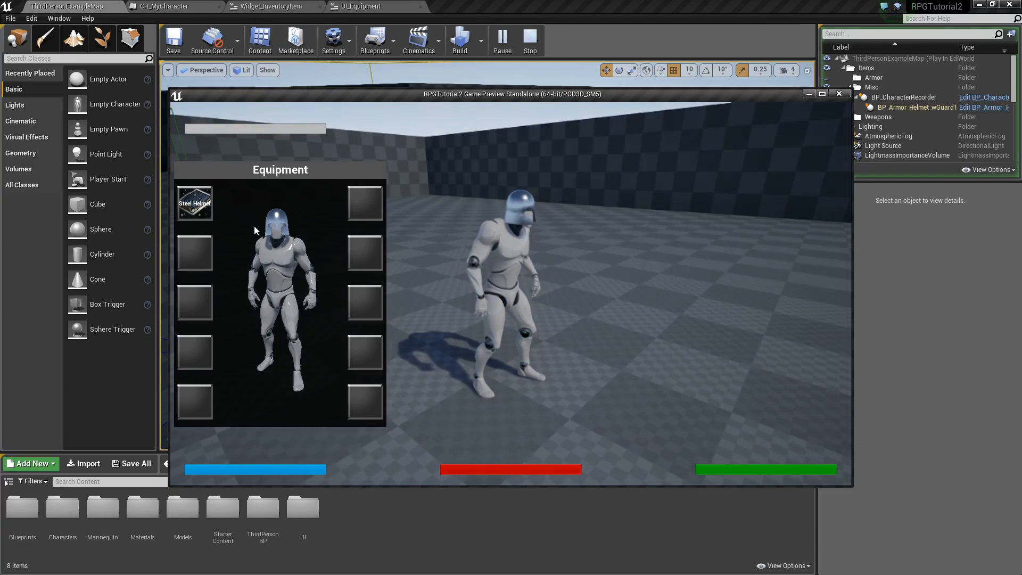
Step: Unequip the Steel Helmet slot, leaving the character bareheaded
click(194, 202)
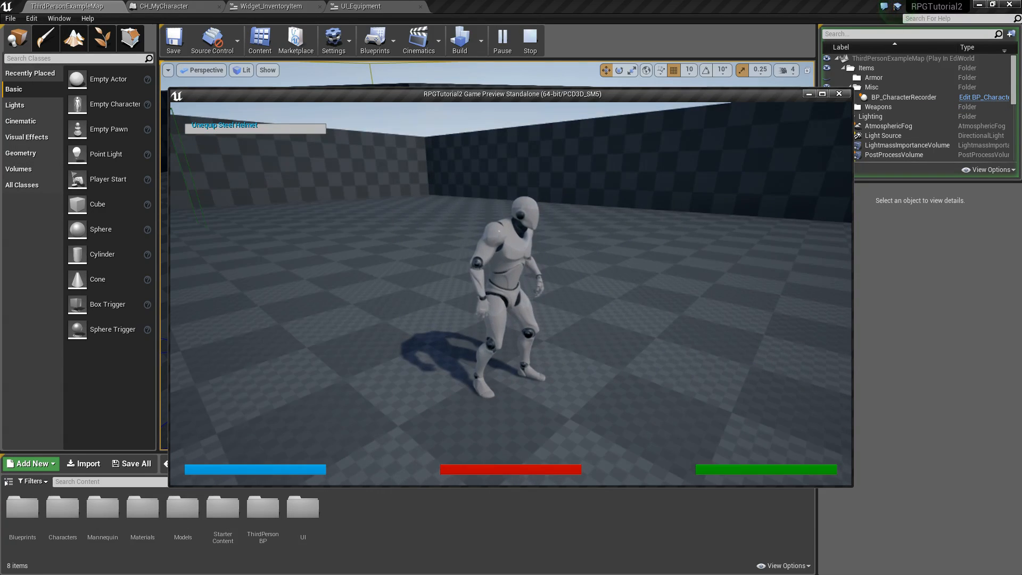